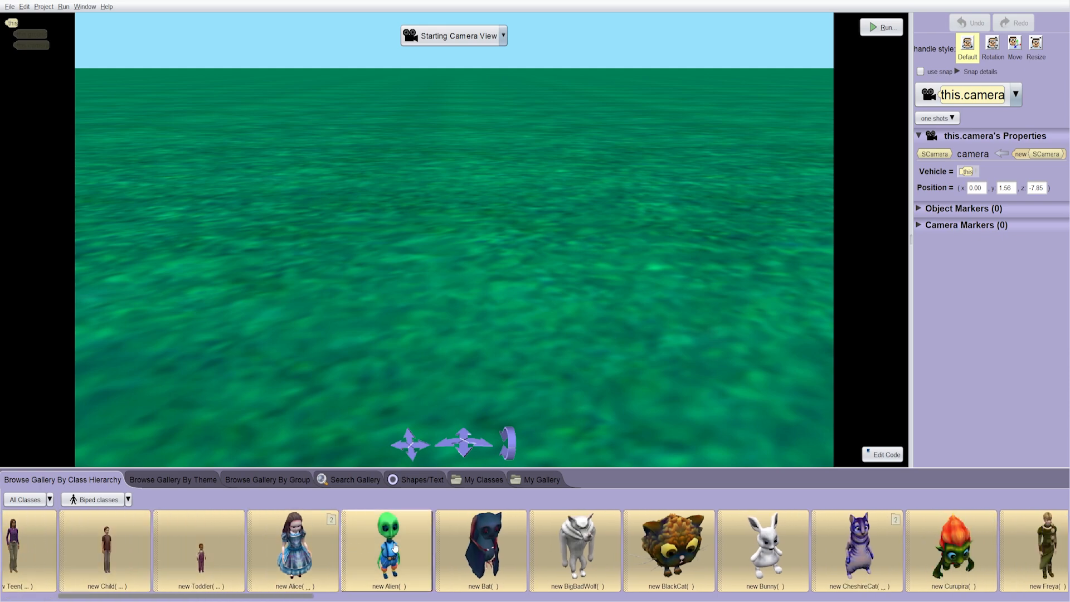
- Edit myFirstMethod in Alice 3, placing a think statement in the if/else's else branch
{"action": "left_click", "coordinate": [882, 453]}
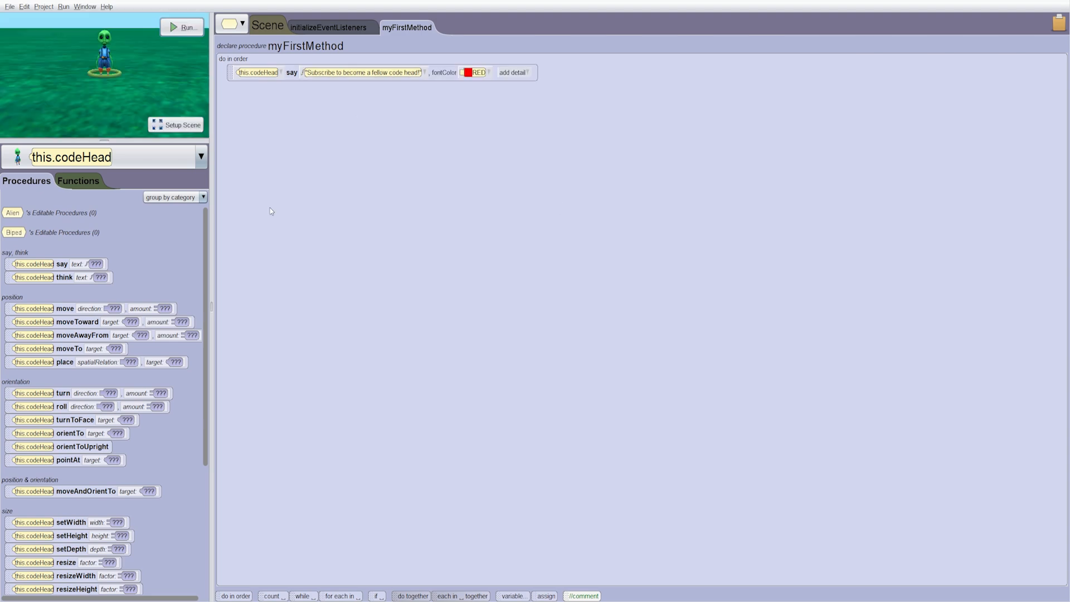
{"action": "left_click", "coordinate": [176, 124]}
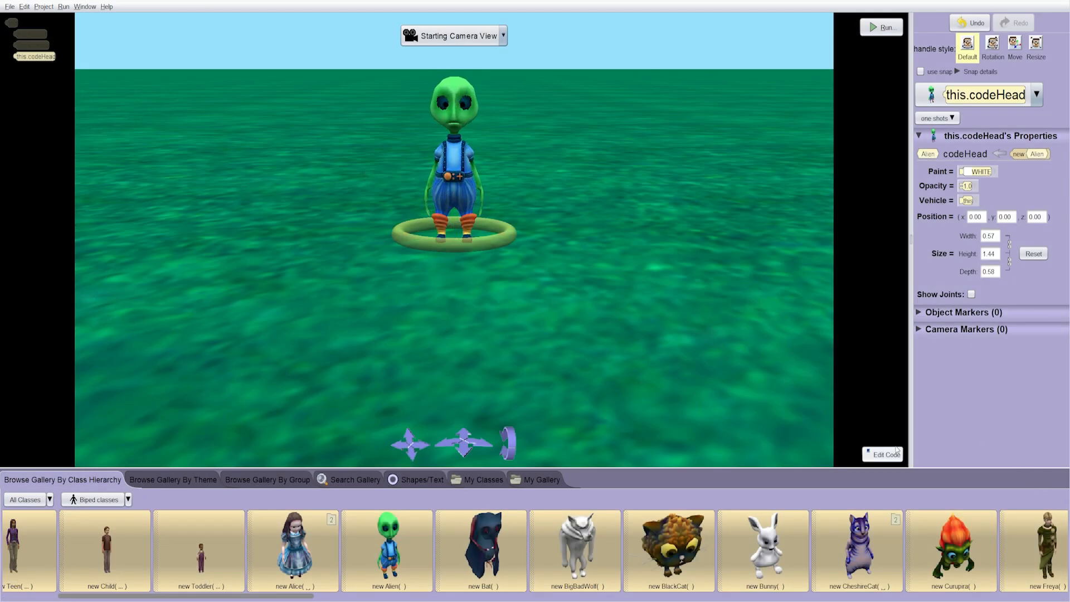
{"action": "left_click", "coordinate": [882, 453]}
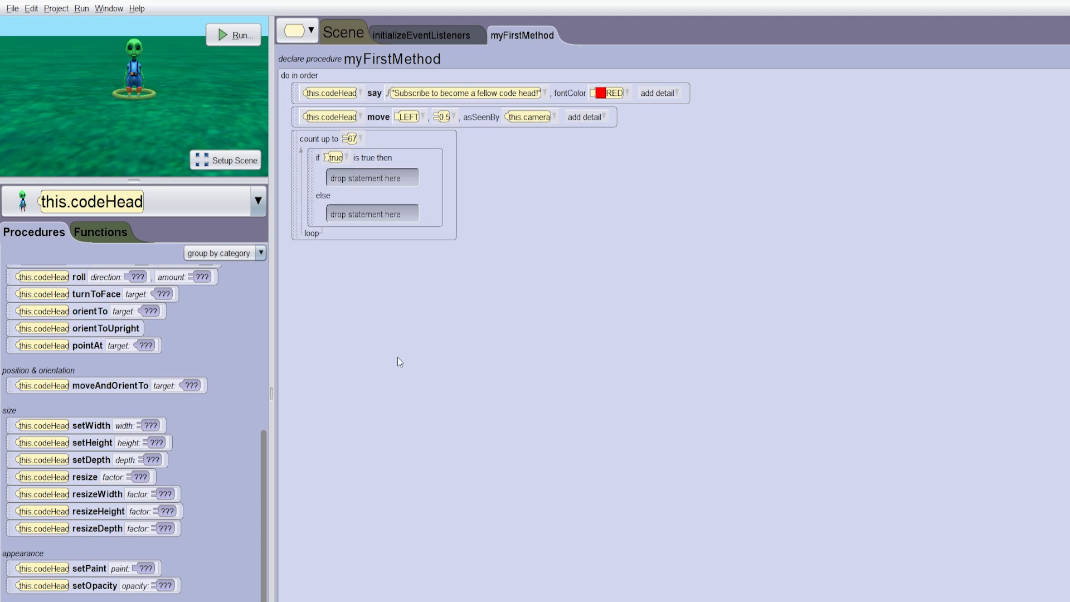
{"action": "mouse_move", "coordinate": [43, 429]}
{"action": "type", "text": "this is true"}
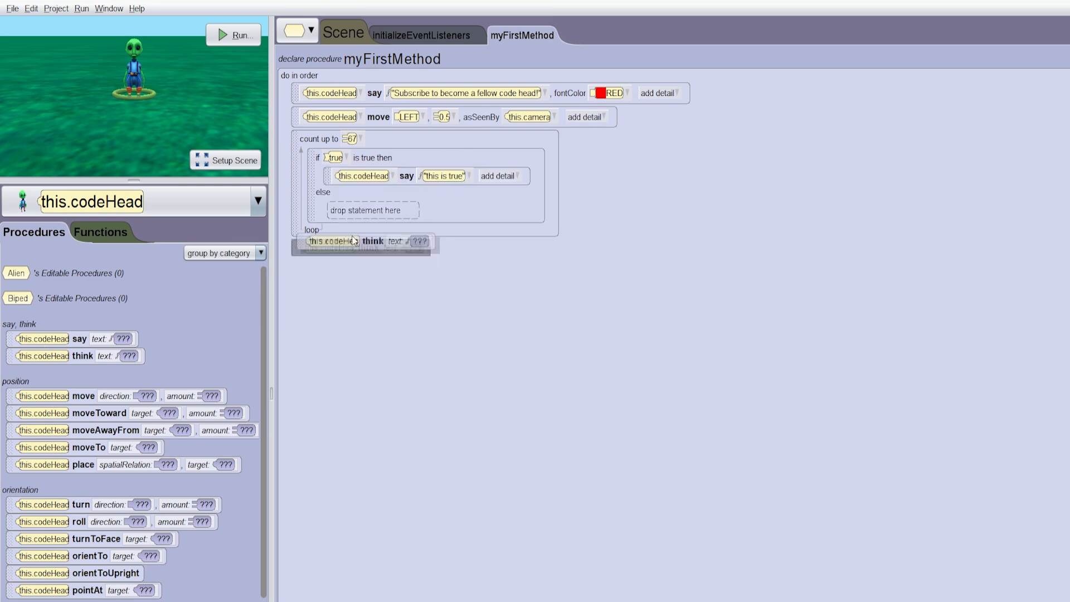
{"action": "left_click_drag", "start_coordinate": [353, 240], "coordinate": [371, 210]}
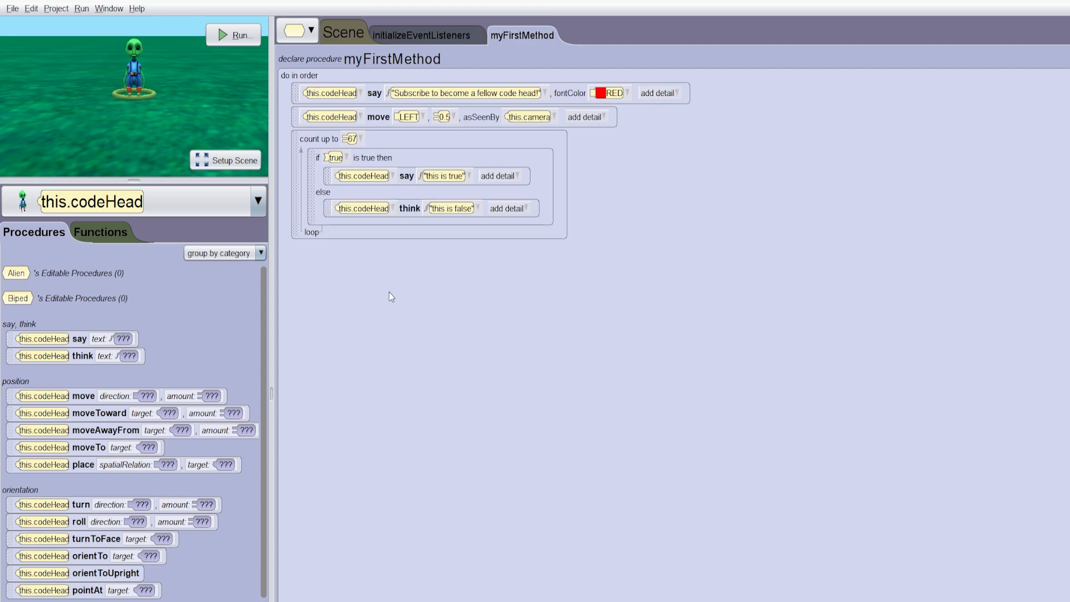
{"action": "left_click", "coordinate": [234, 35]}
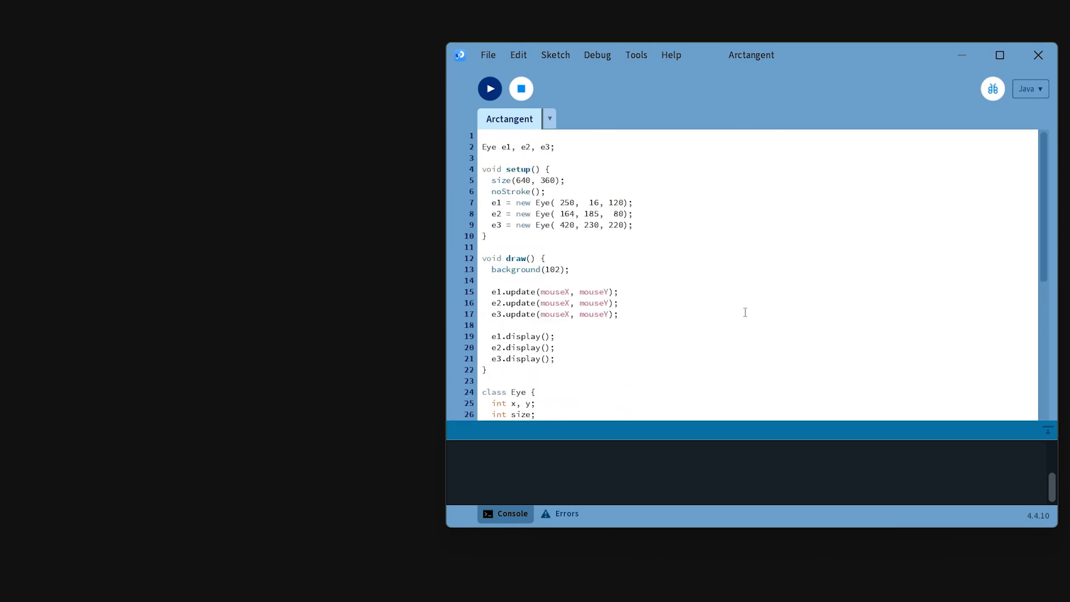
{"action": "mouse_move", "coordinate": [707, 99]}
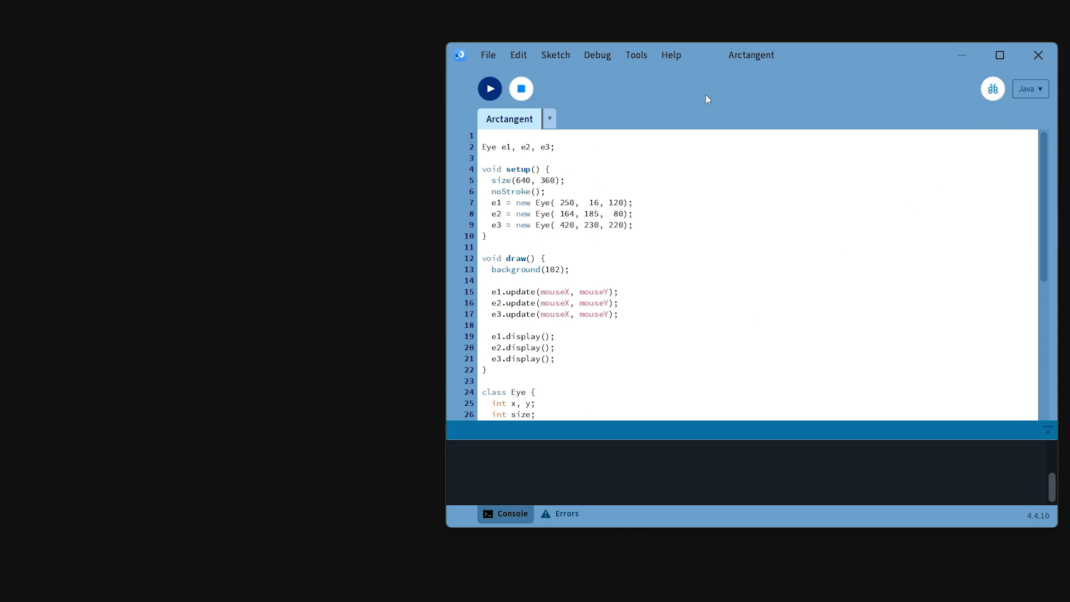
- Run the Arctangent sketch in Processing to show the three eyes
{"action": "left_click", "coordinate": [489, 88]}
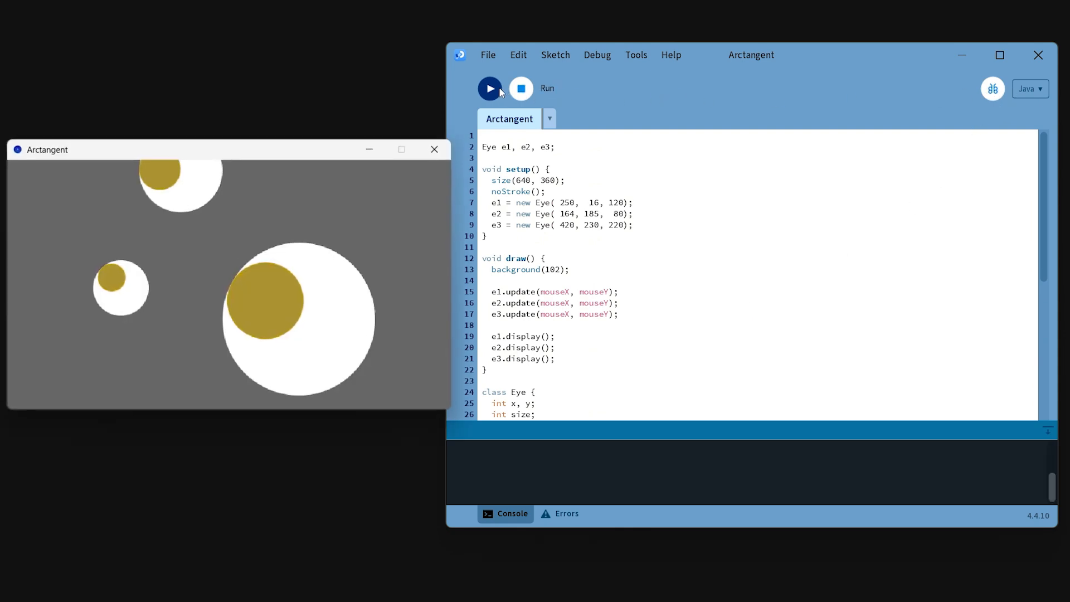
{"action": "mouse_move", "coordinate": [313, 204]}
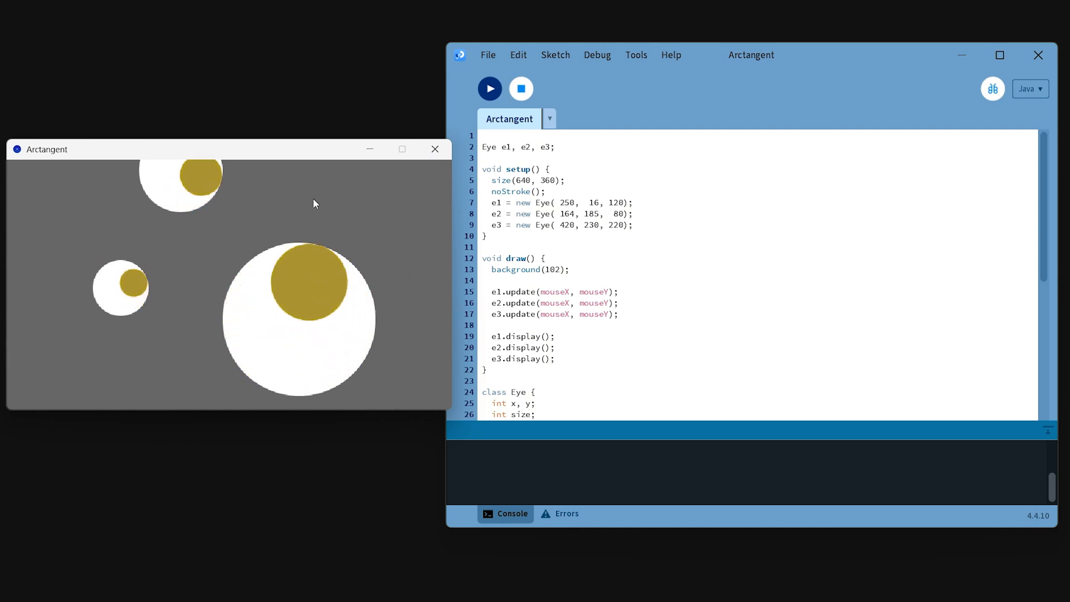
{"action": "mouse_move", "coordinate": [204, 221]}
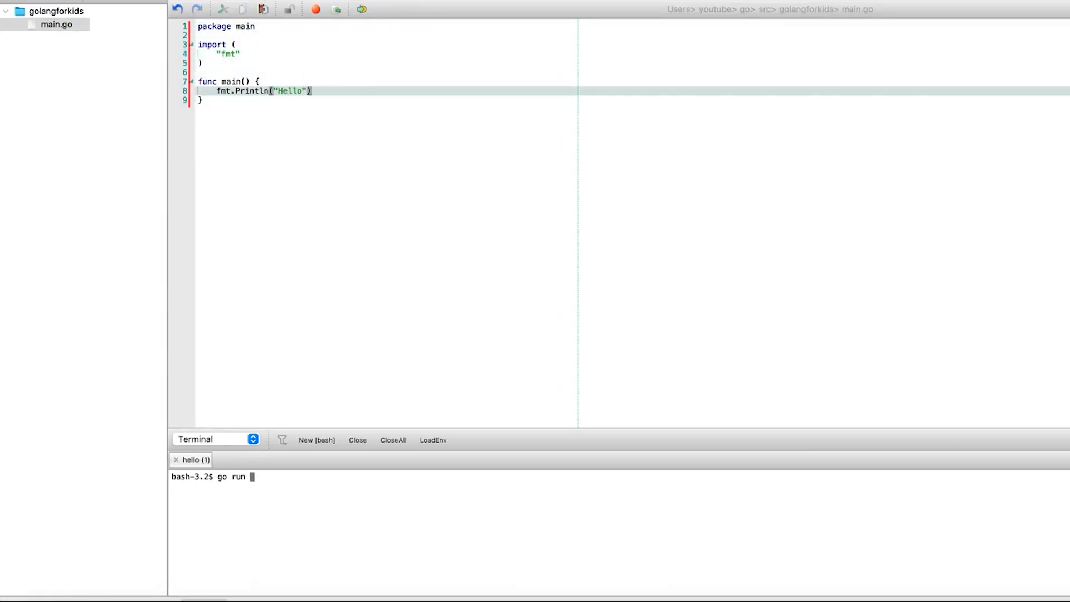
- Run 'go run main.go' in LiteIDE's terminal, then open View > Options
{"action": "right_click", "coordinate": [54, 11]}
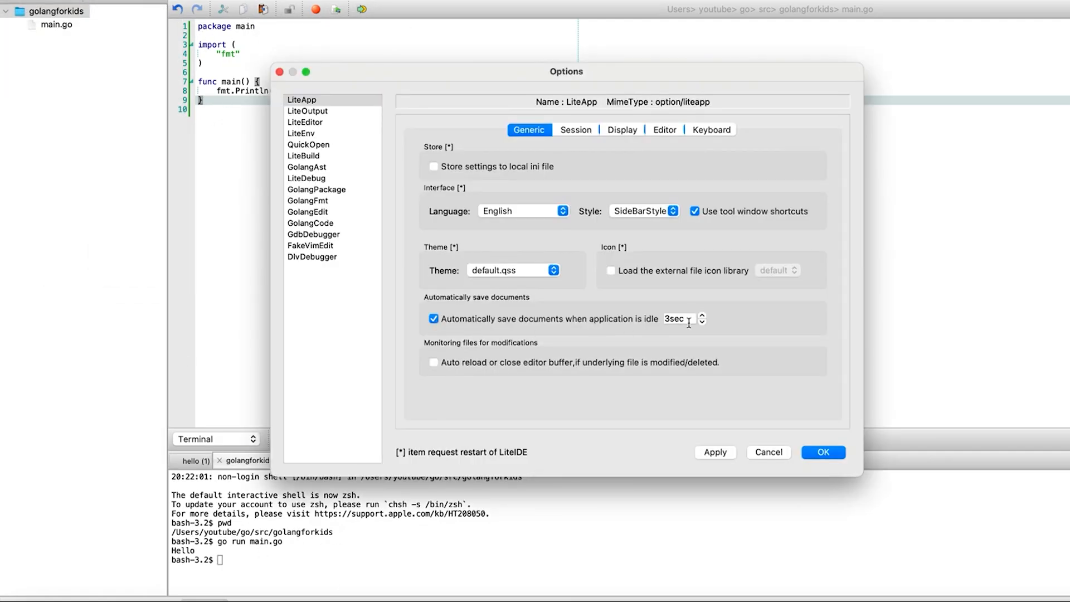
{"action": "left_click", "coordinate": [822, 451]}
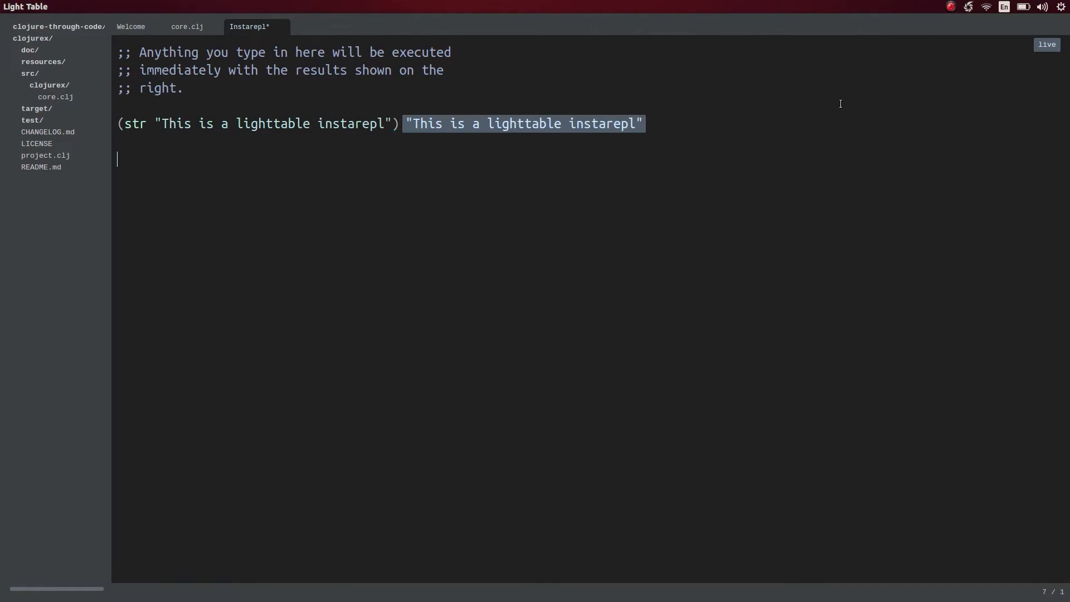
{"action": "type", "text": "(def book (slurp \"http://clearwhitelight.org/hitch/hhgttg.txt\"))"}
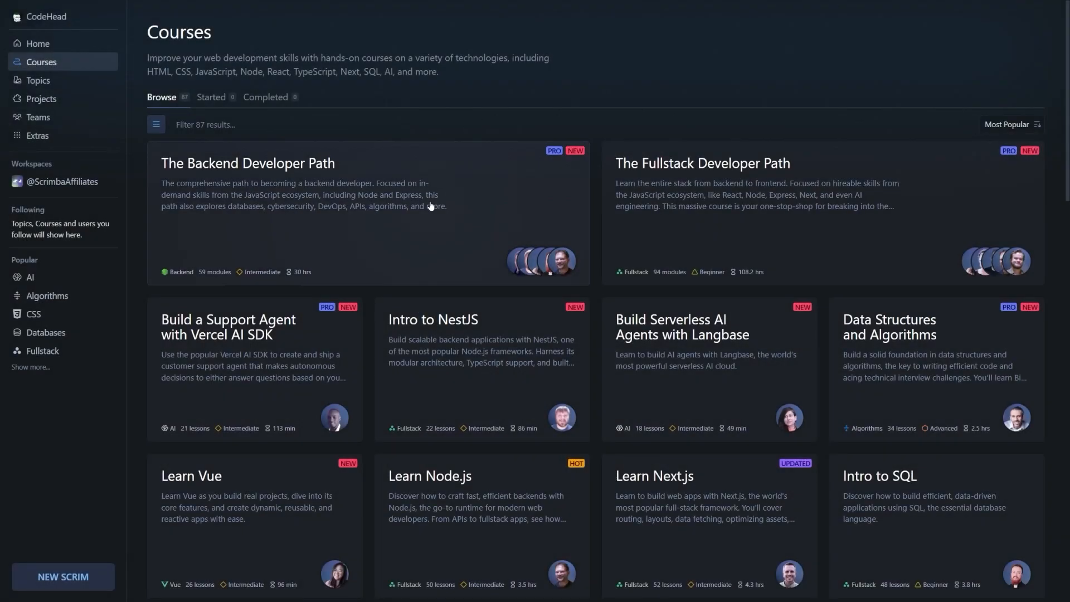
- Open The Backend Developer Path course and type if (req.url === '/api') {
{"action": "left_click", "coordinate": [247, 164]}
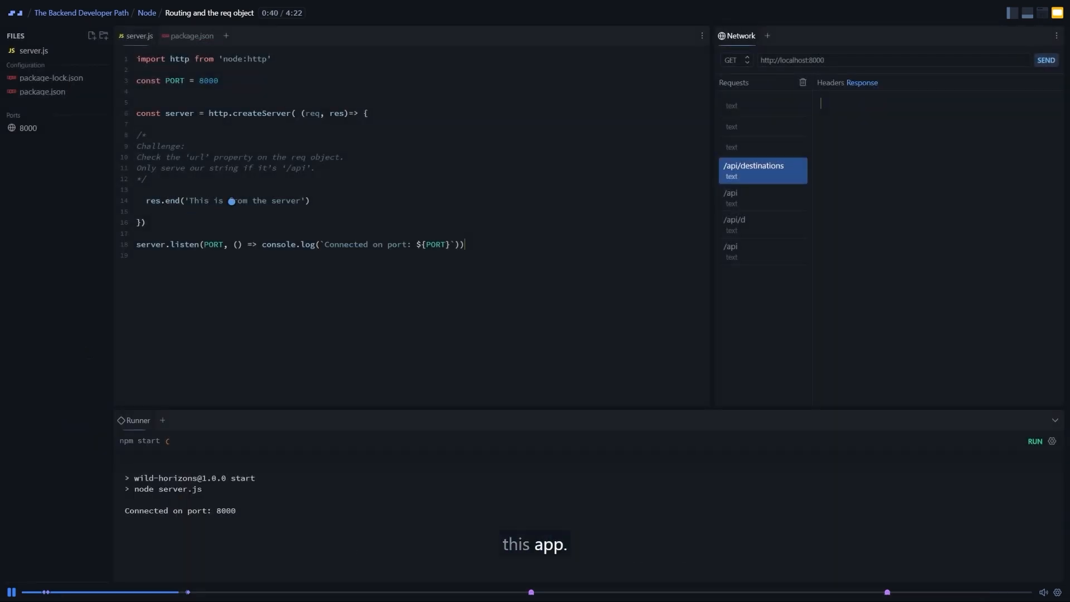
{"action": "type", "text": "if (req.url === '/api') {"}
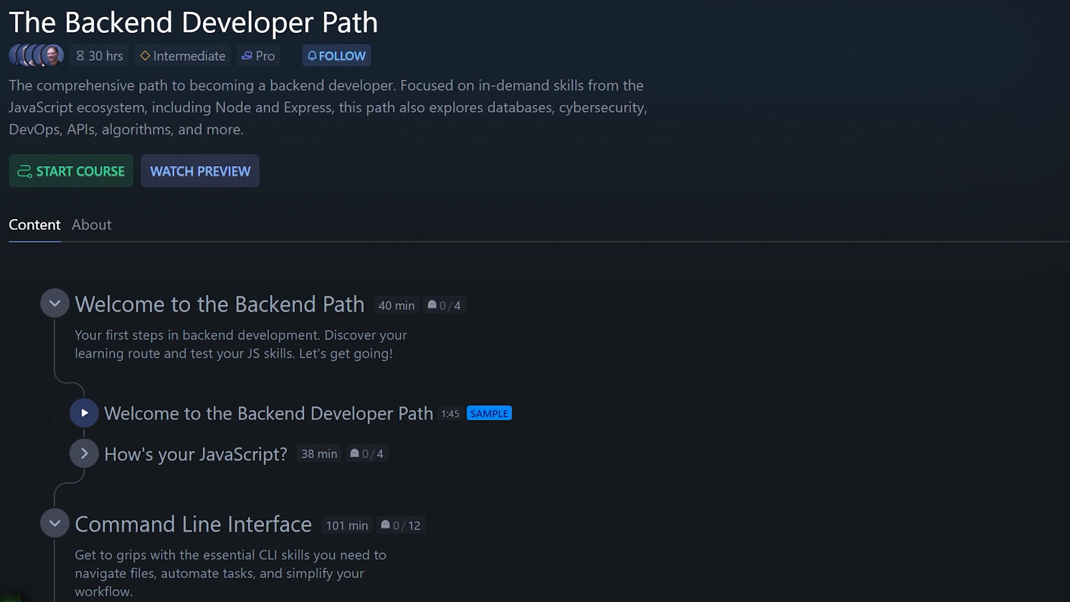
- Scroll the course outline, visit Courses, Topics and Projects, then return to Courses
{"action": "scroll", "scroll_direction": "down", "scroll_amount": 3}
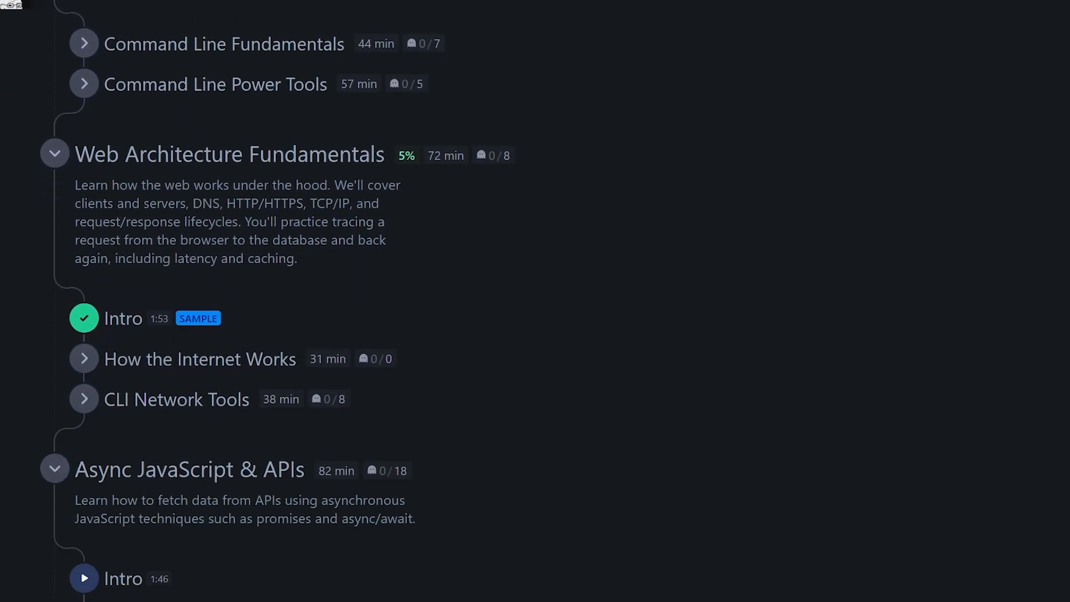
{"action": "scroll", "scroll_direction": "down", "scroll_amount": 3}
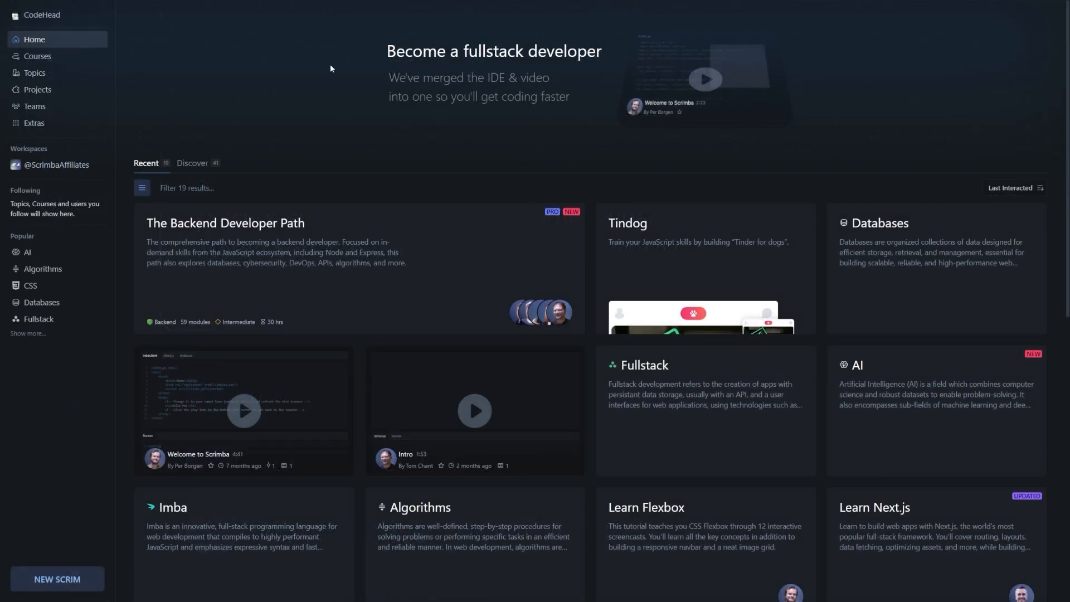
{"action": "left_click", "coordinate": [37, 55]}
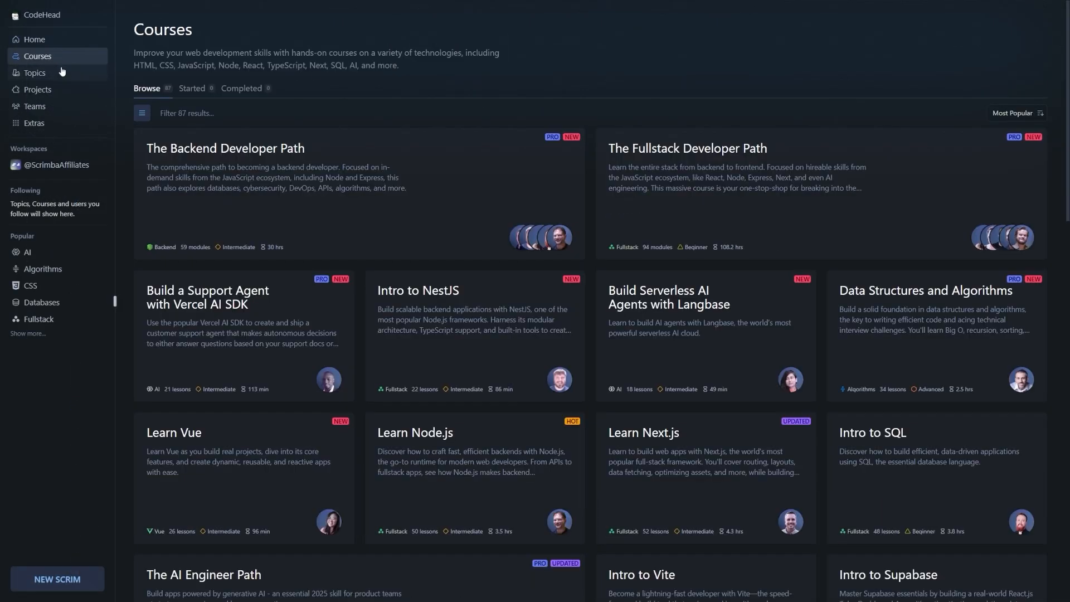
{"action": "left_click", "coordinate": [34, 73]}
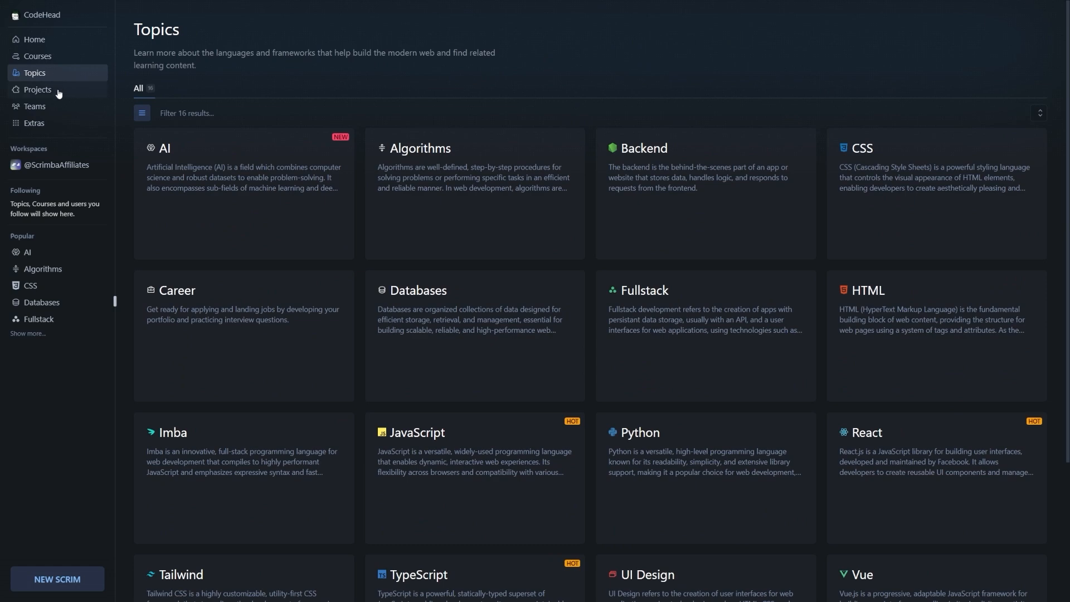
{"action": "left_click", "coordinate": [37, 89]}
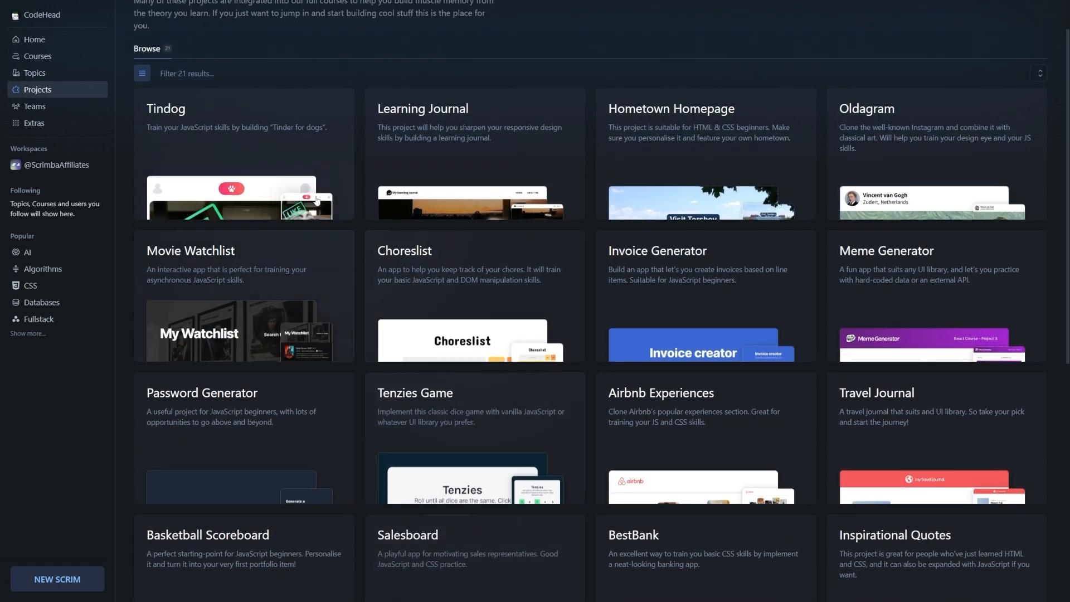
{"action": "left_click", "coordinate": [36, 55]}
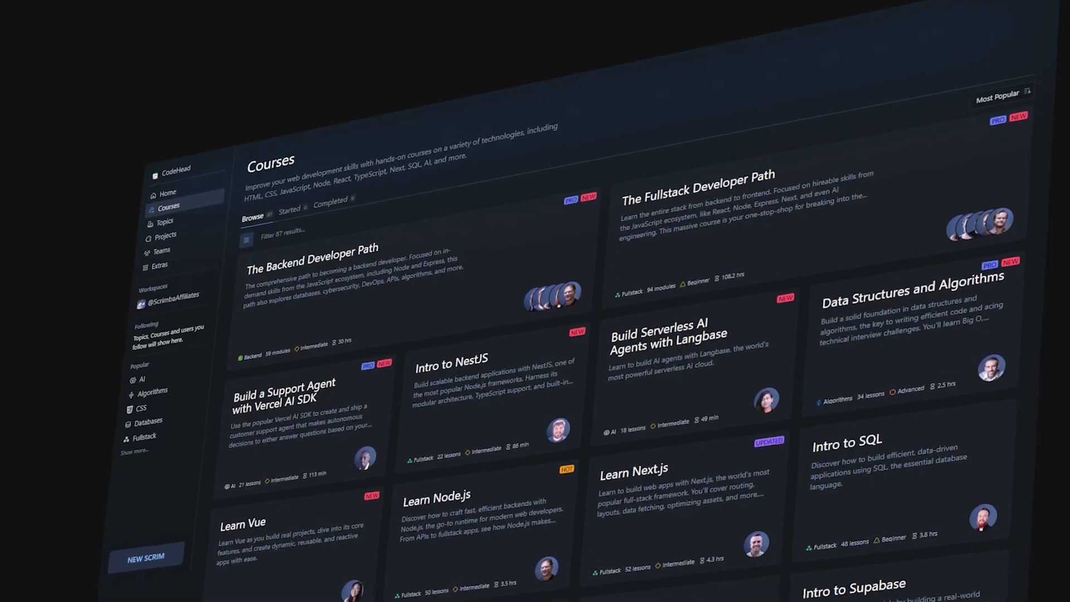